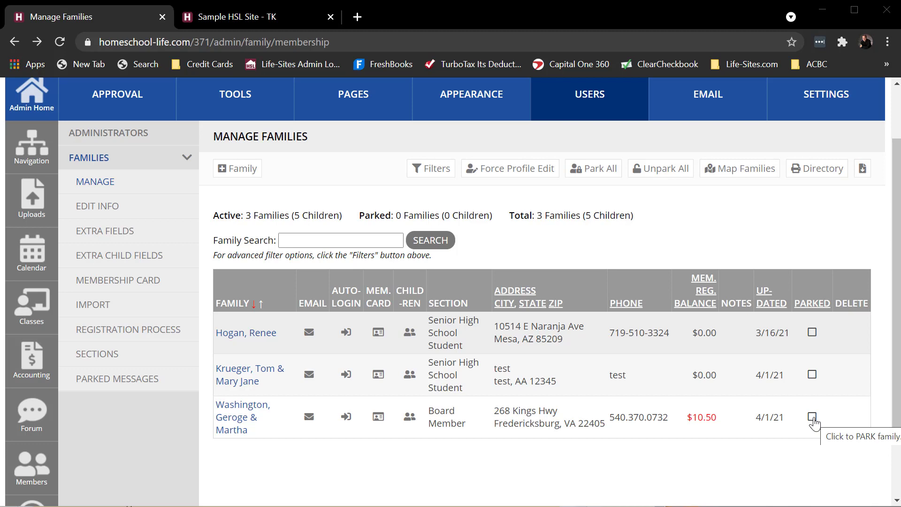
mouse_move(590, 257)
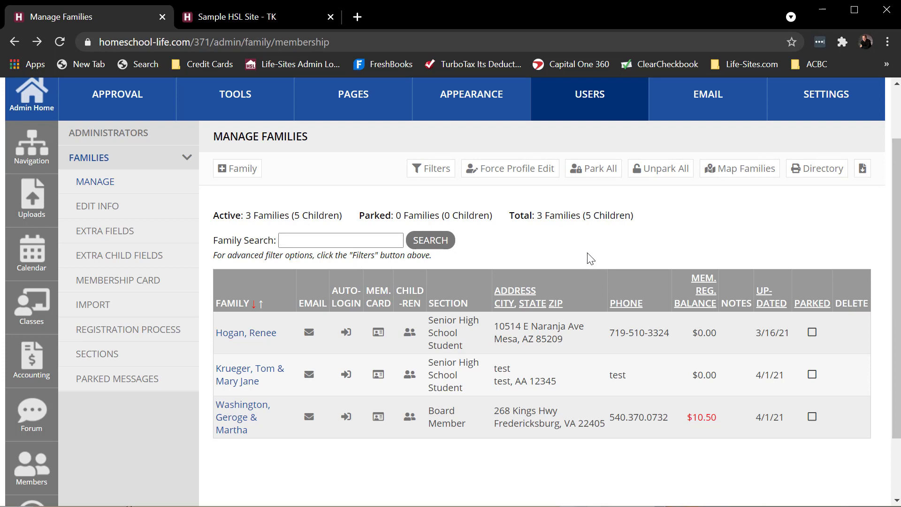
Park all families via Park All and acknowledge the confirmation notice.
click(594, 168)
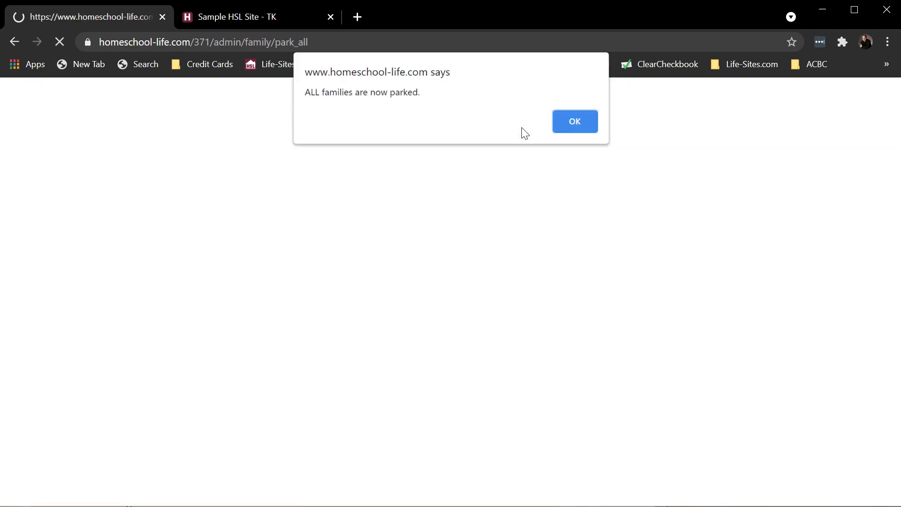
click(575, 121)
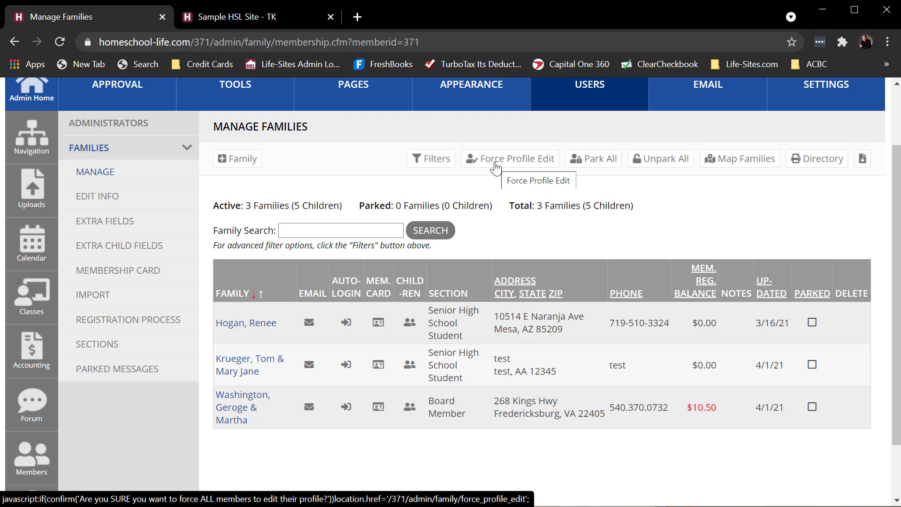
mouse_move(504, 162)
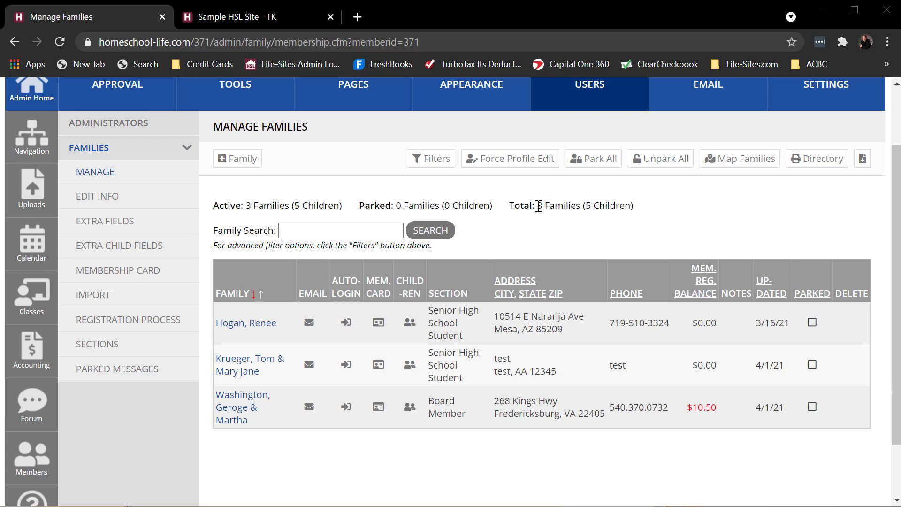
mouse_move(490, 190)
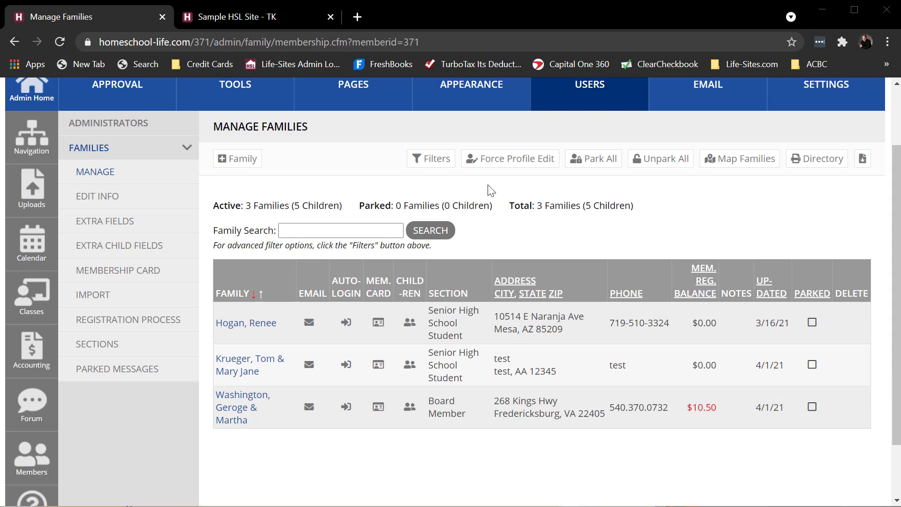
mouse_move(519, 207)
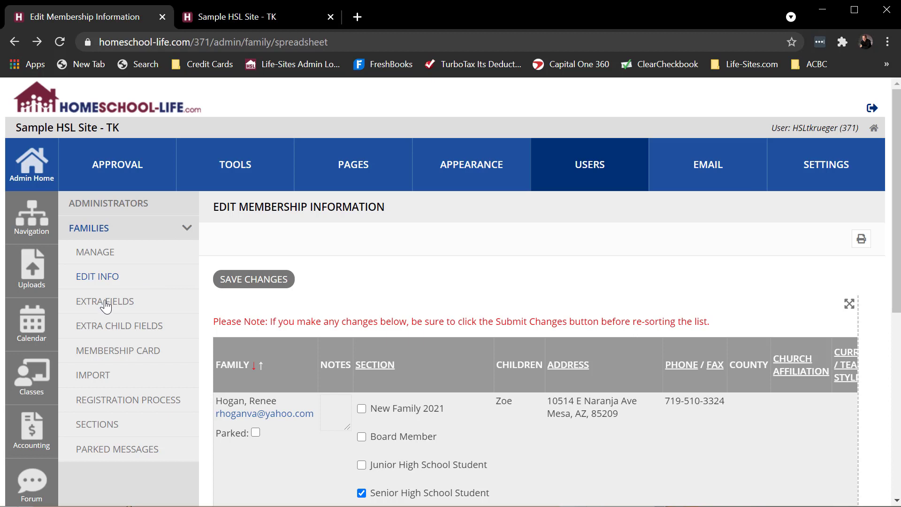
Show the extra family fields settings, leading to the child allergies field.
click(118, 326)
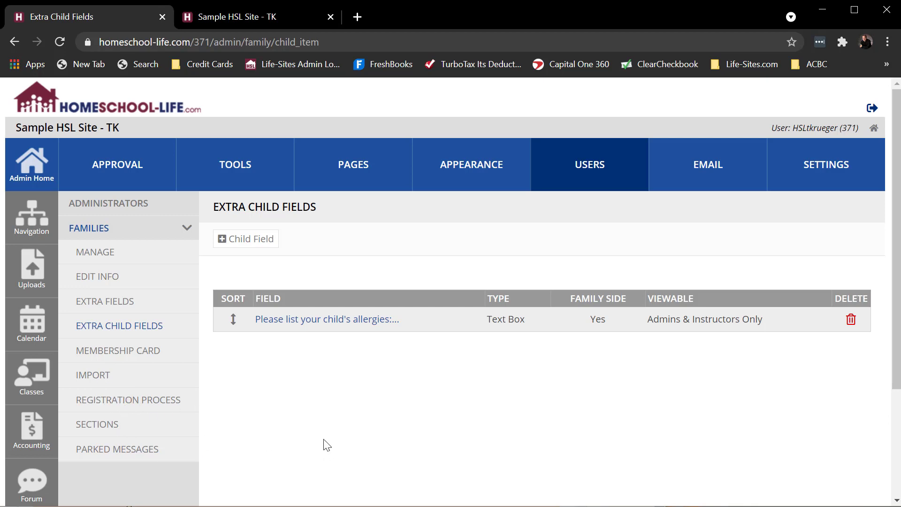
mouse_move(252, 330)
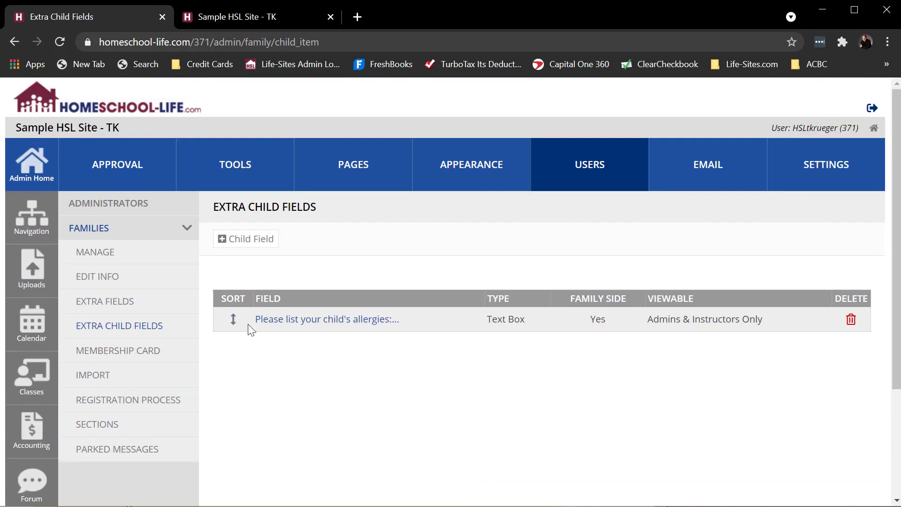
Return to the Manage Families list from the Families sidebar.
click(95, 251)
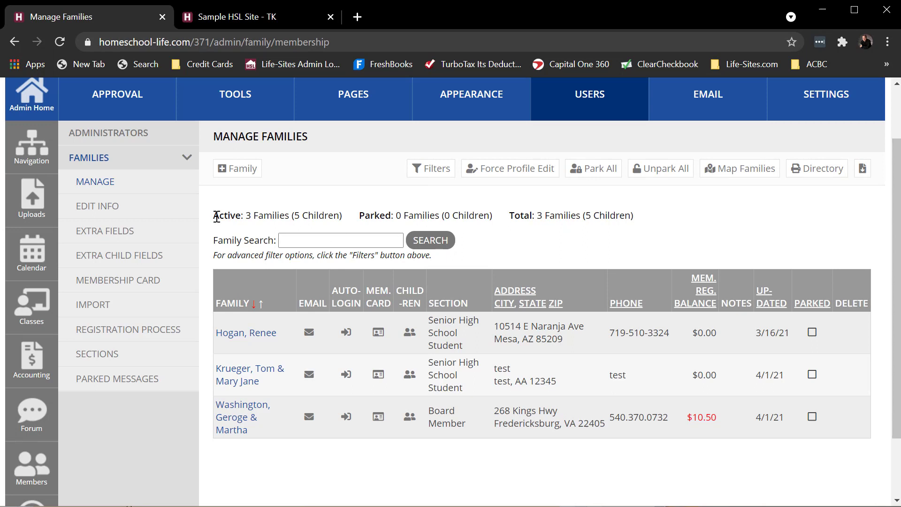